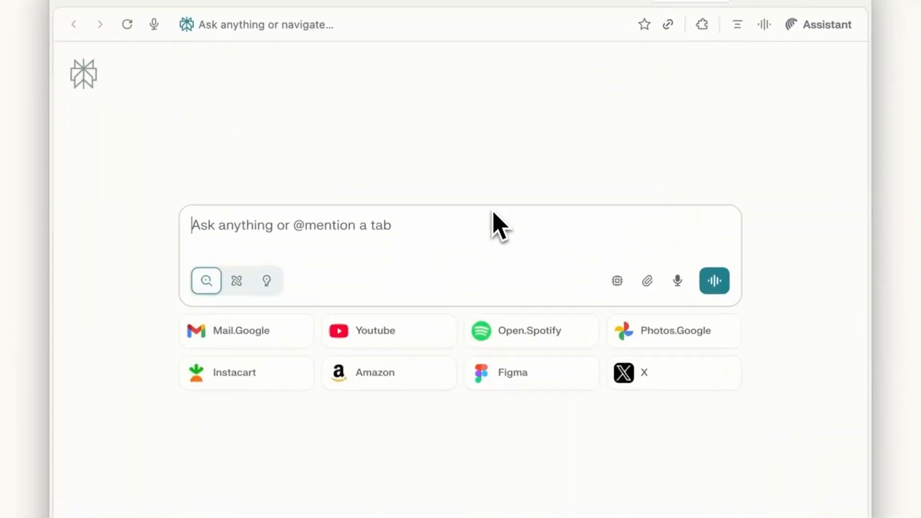
Step: Ask 'Which of these bikes will ship to me the fastest', mentioning the bike tabs
type("Which of these bikes will ship to me the fastest? Soltera 2.5 Ebike")
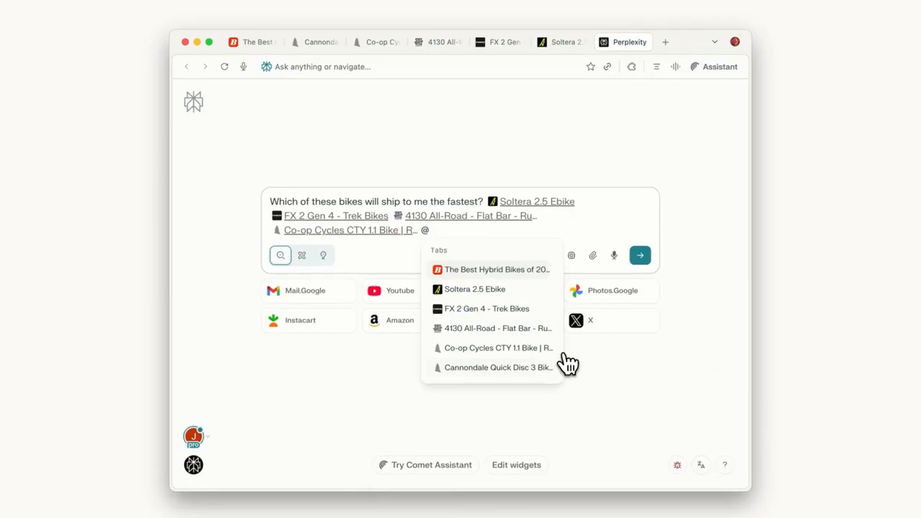
left_click(639, 255)
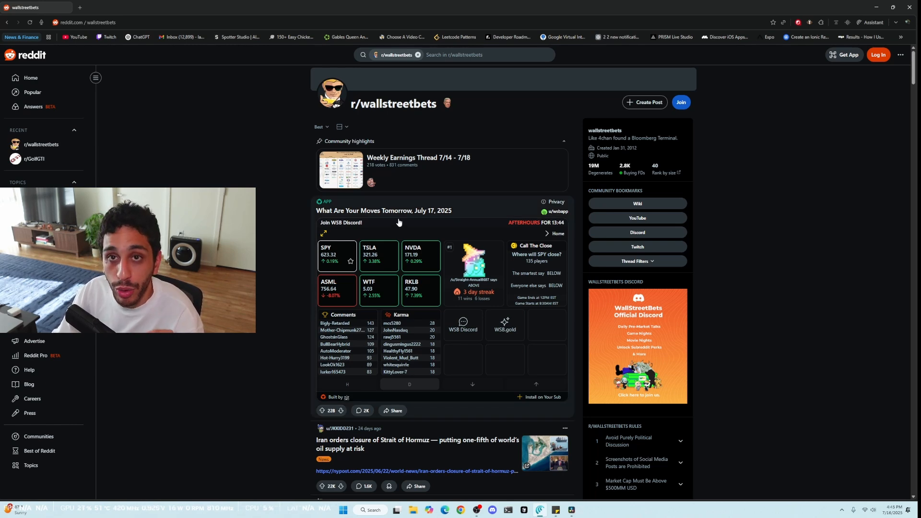
Step: Request a daily 9:30am EST WallStreetBets stock report with long/short picks and schedule it
scroll("down", 3)
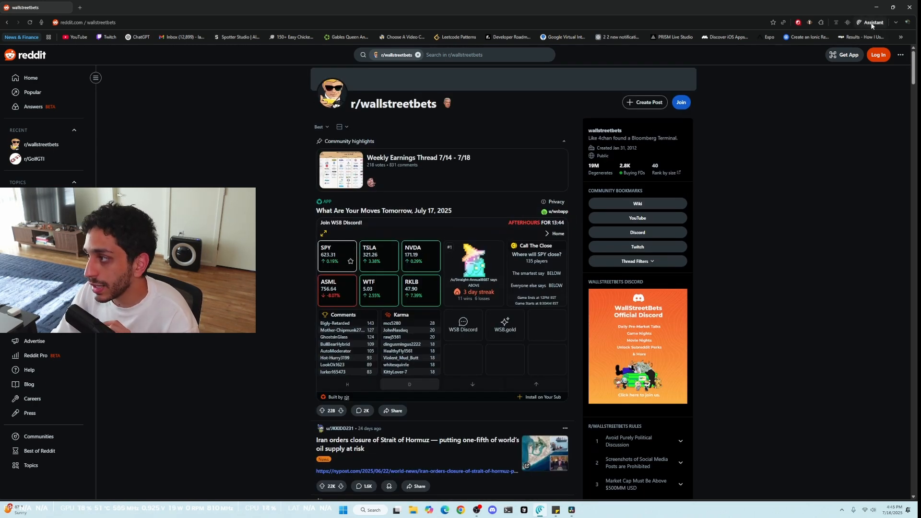
left_click(871, 22)
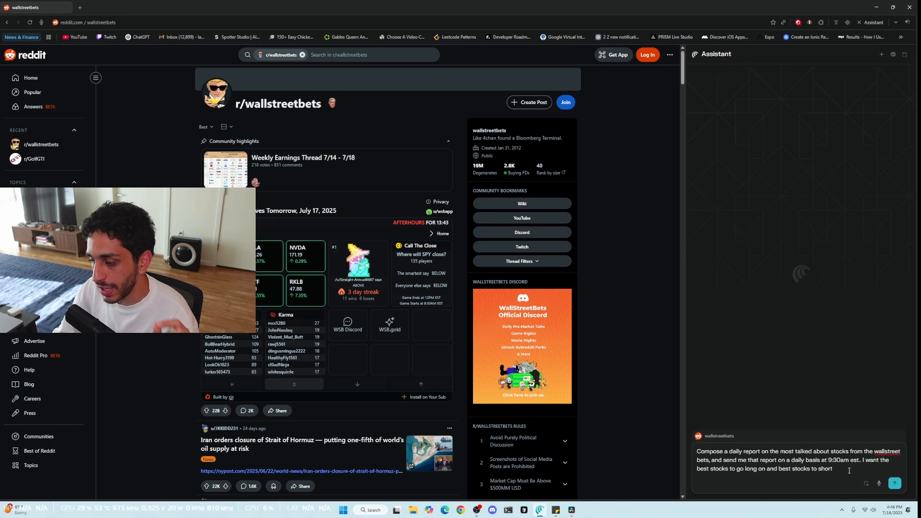
left_click(894, 484)
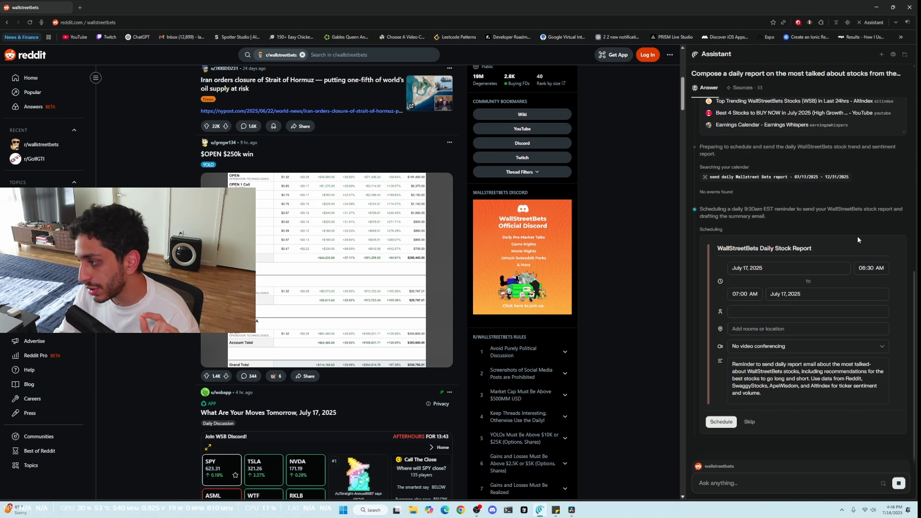
left_click(721, 421)
type("actually")
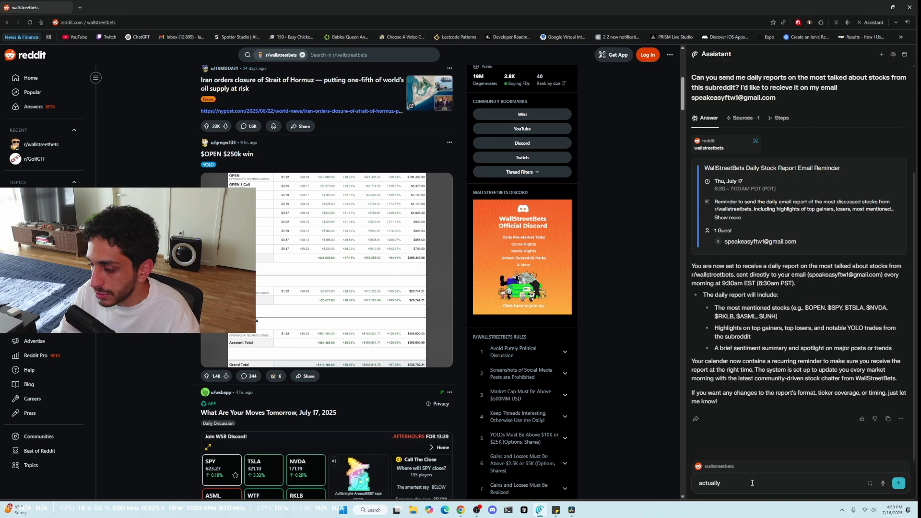
Step: Delete the daily stock report event and its email reminder event
type("cancel the")
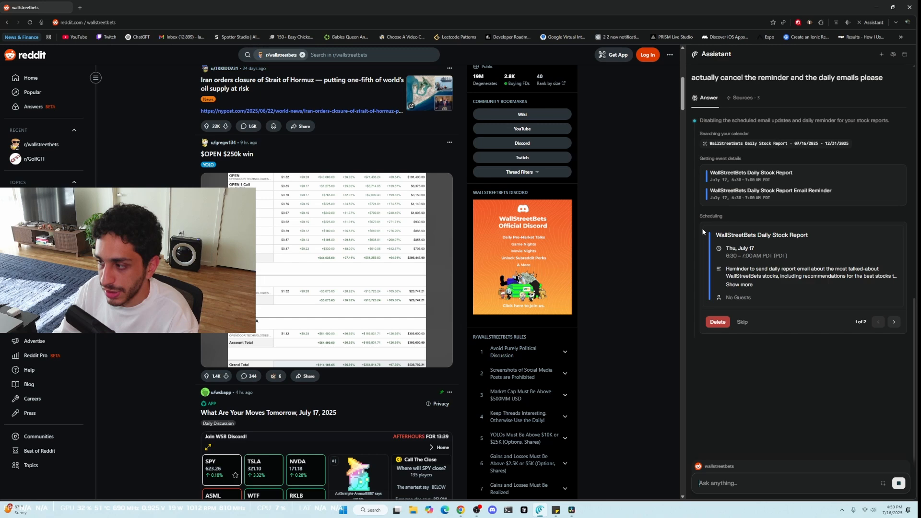
left_click(893, 321)
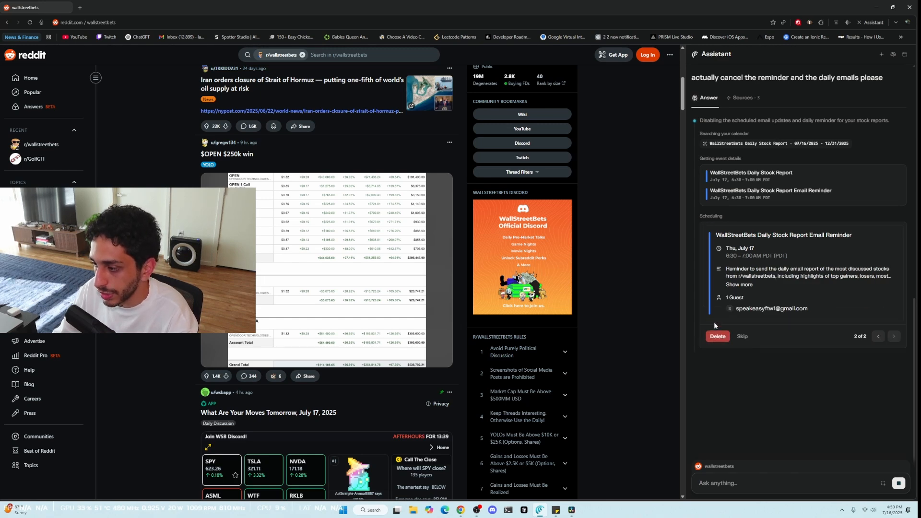
left_click(717, 335)
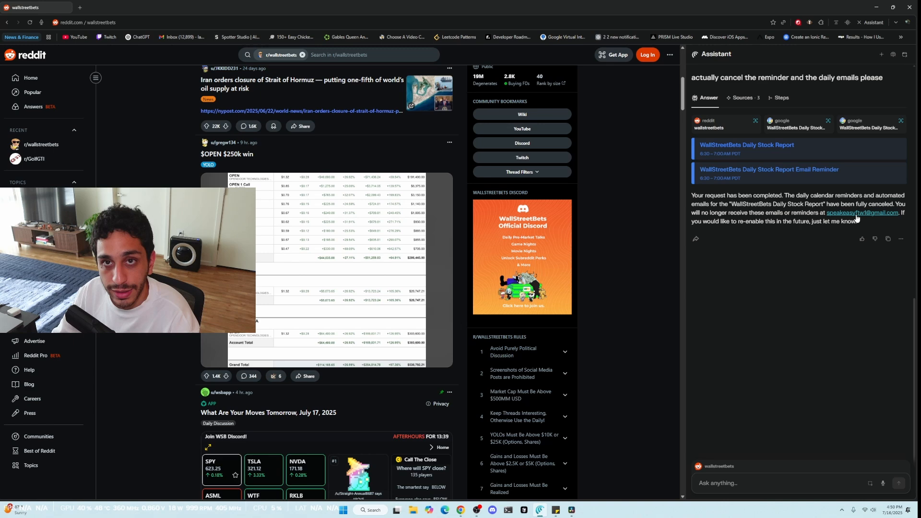
left_click(79, 7)
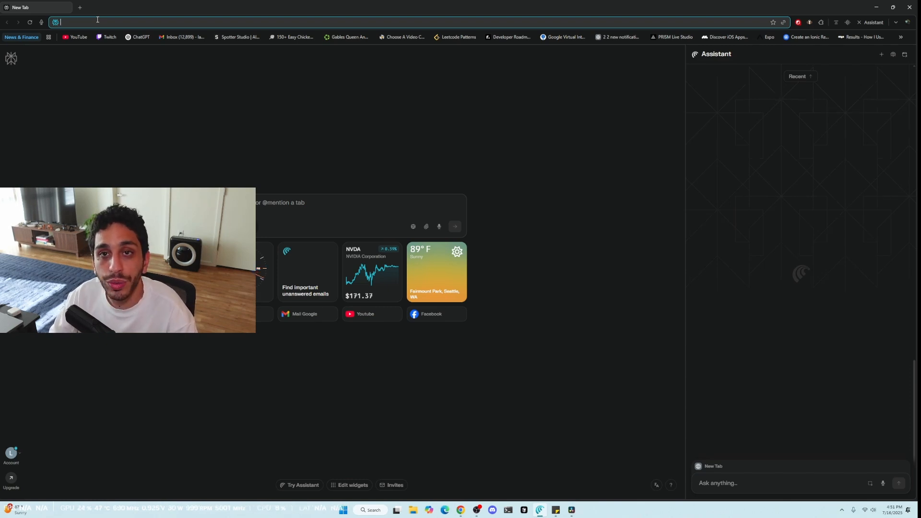
Step: Search 'best vibe coding platform', then search 'best coffe machine'
type("best vibe coding platform")
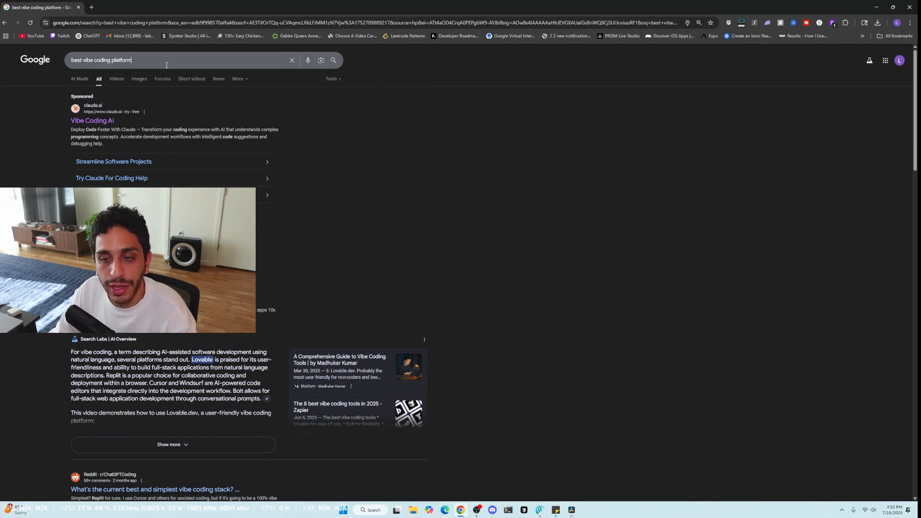
type("best coffe machines")
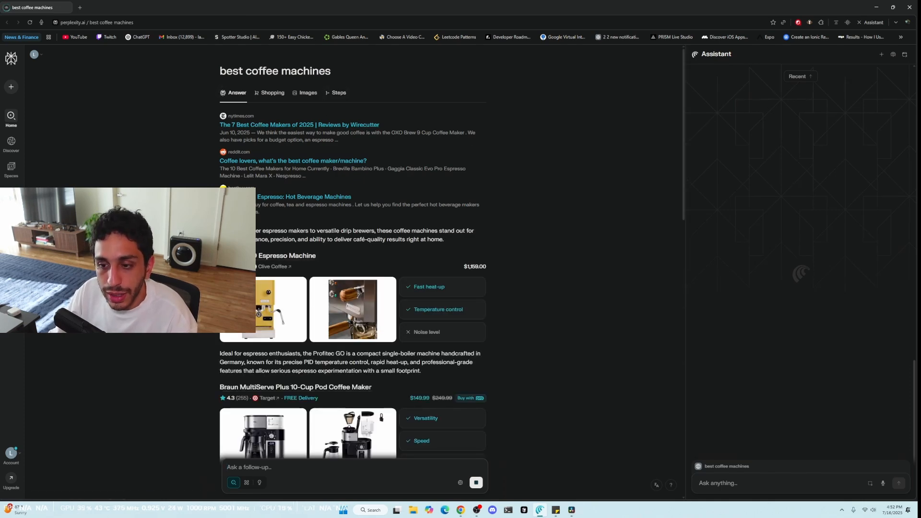
Step: Scroll through the coffee machine answer down to the Profitec GO at $1,159.00
scroll("down", 3)
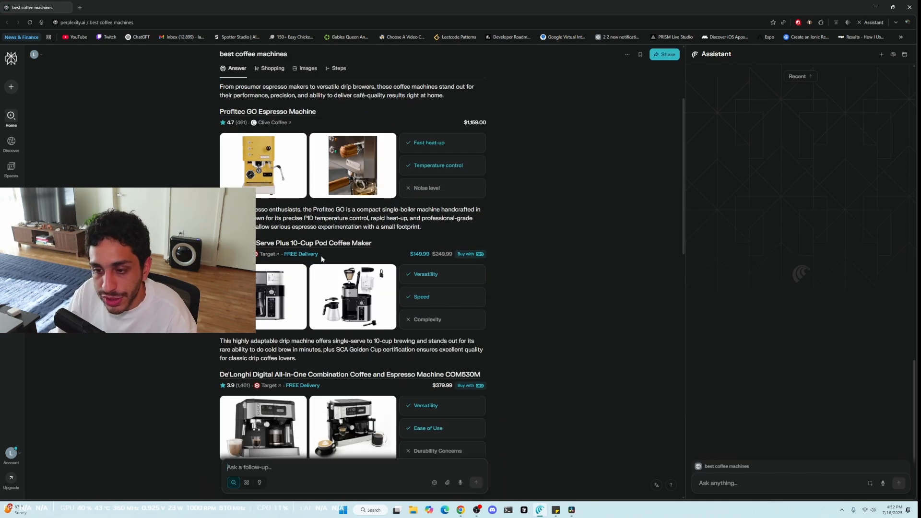
scroll("down", 3)
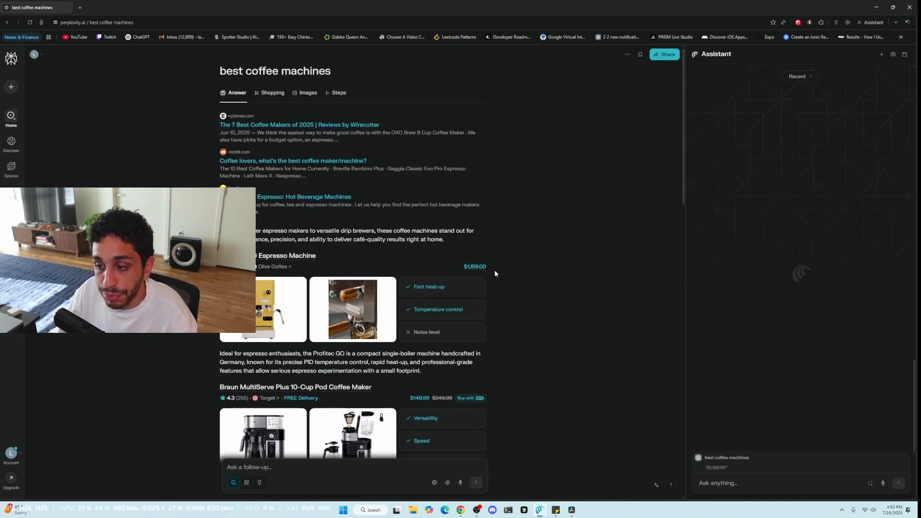
mouse_move(312, 226)
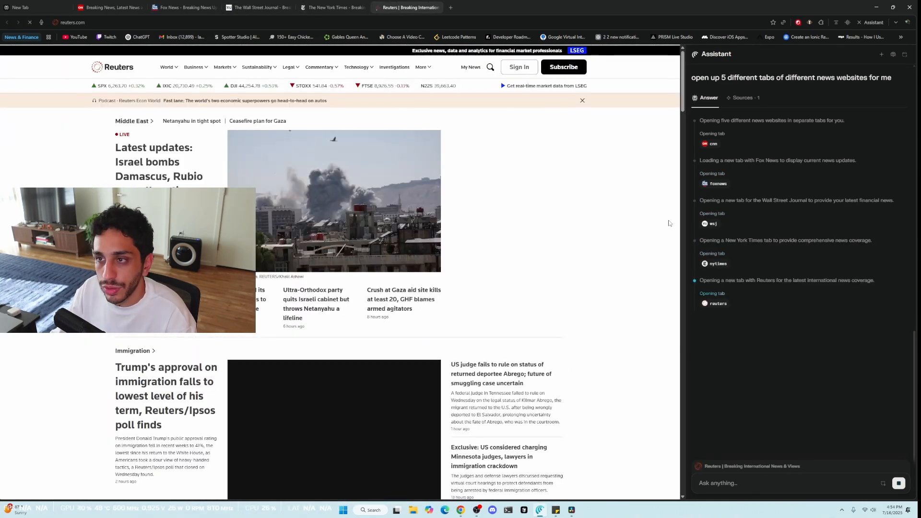
Step: Check the opened WSJ and CNN tabs, then request grouping tabs and closing Gmail
left_click(183, 8)
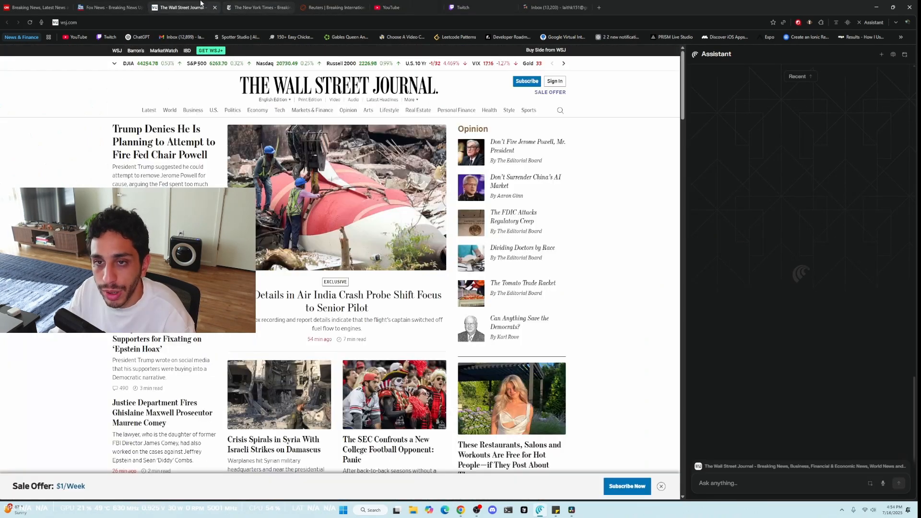
left_click(37, 7)
type("Group my tabs together and please close my google gmail")
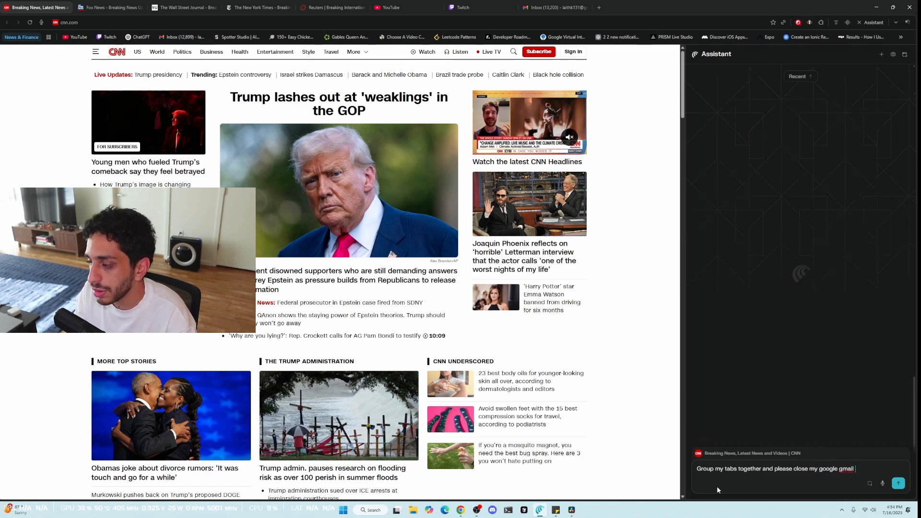
left_click(898, 483)
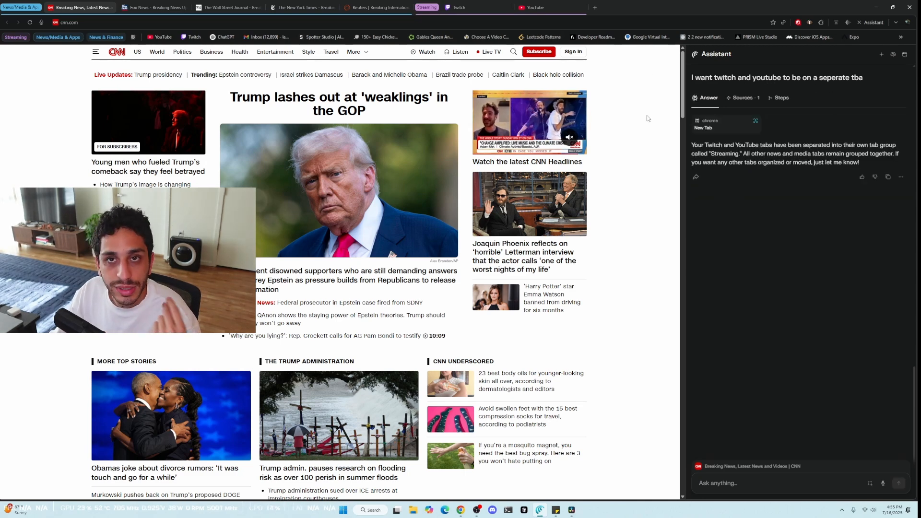
Step: Separate Twitch and YouTube into a Streaming group in a fresh assistant conversation
left_click(150, 8)
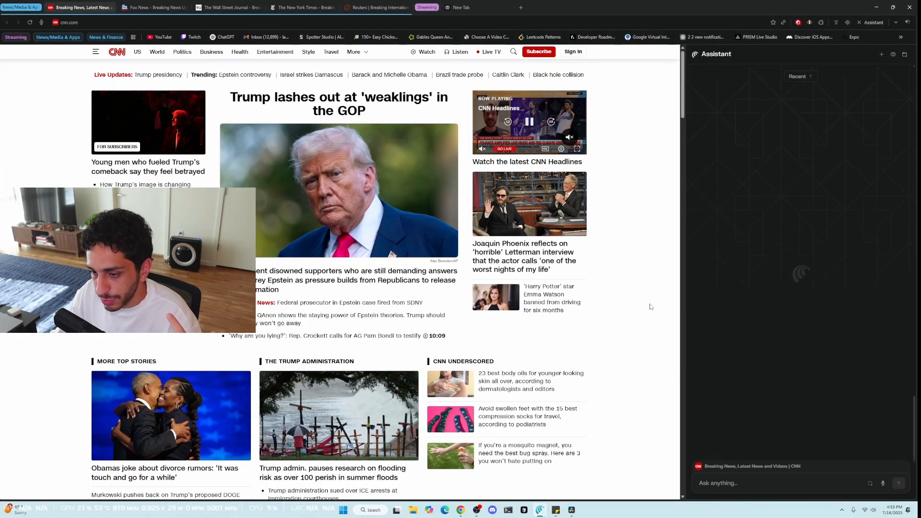
scroll("down", 3)
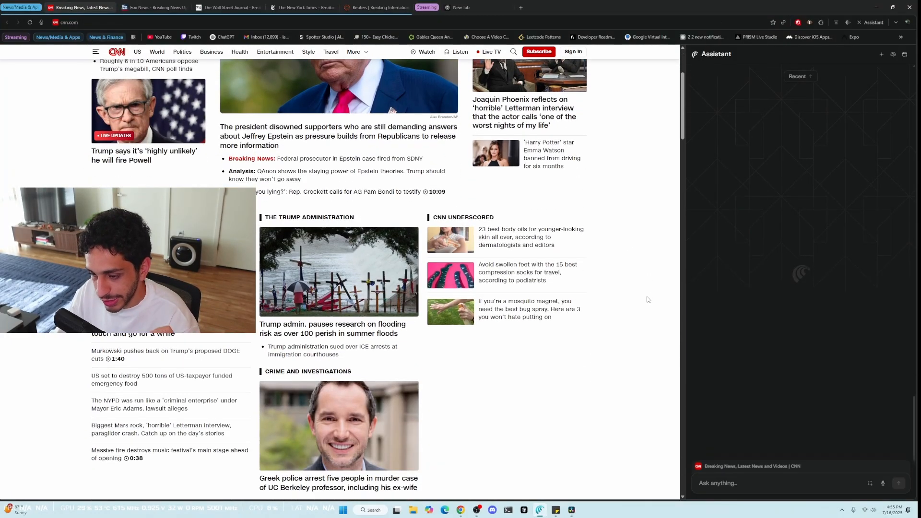
scroll("down", 3)
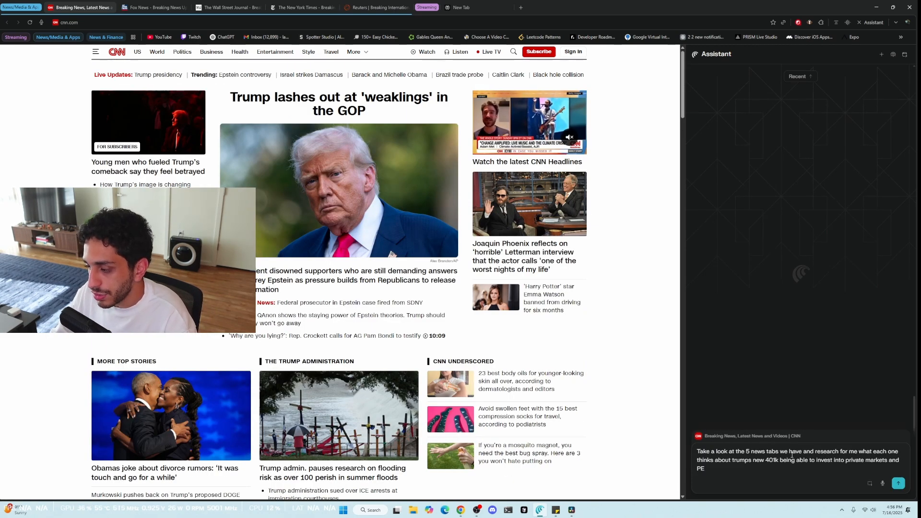
Step: Send the request on how the five news tabs view Trump's 401k private markets plan
left_click(897, 483)
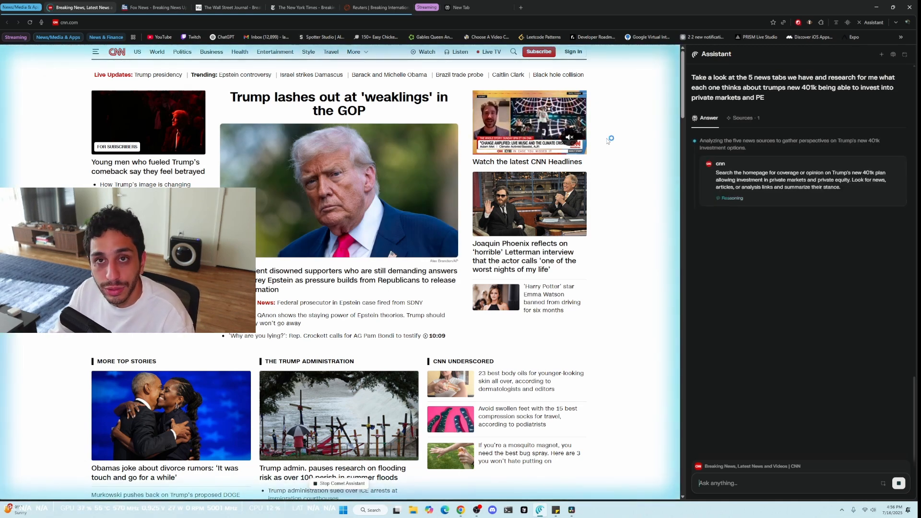
scroll("down", 3)
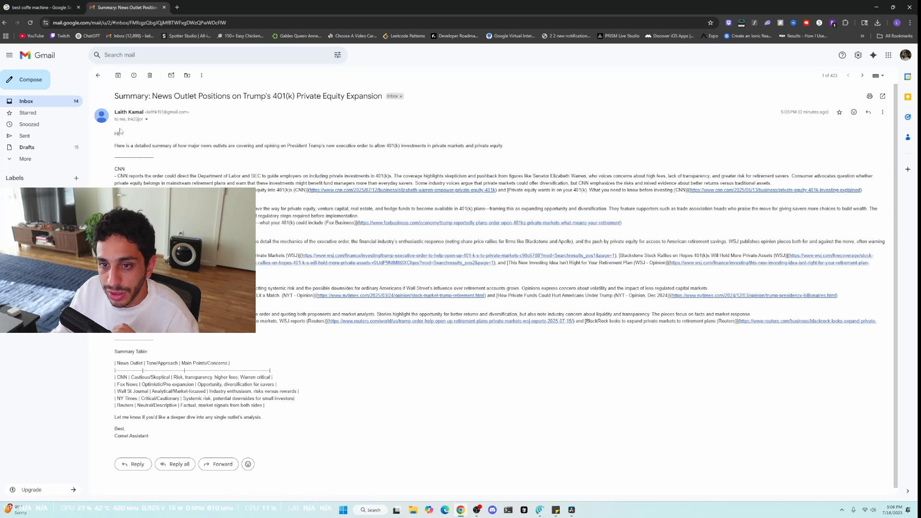
left_click_drag(114, 145, 290, 145)
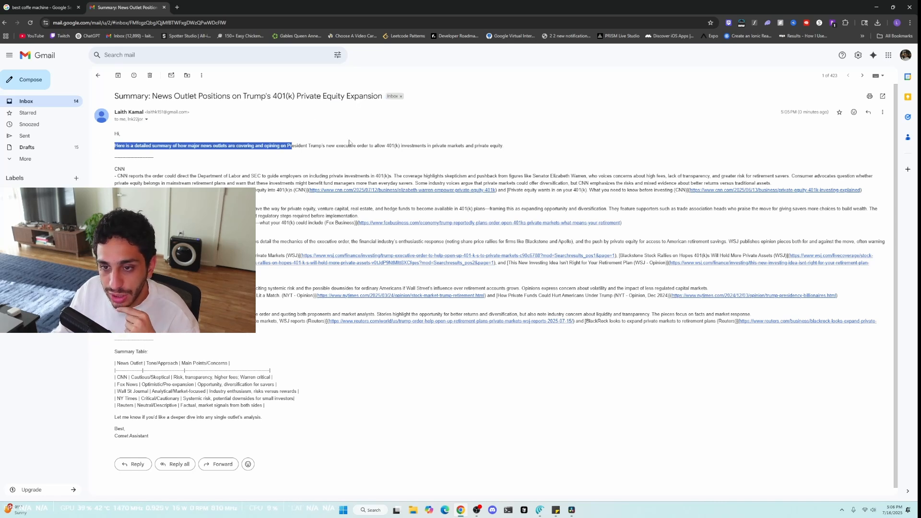
left_click_drag(115, 175, 280, 175)
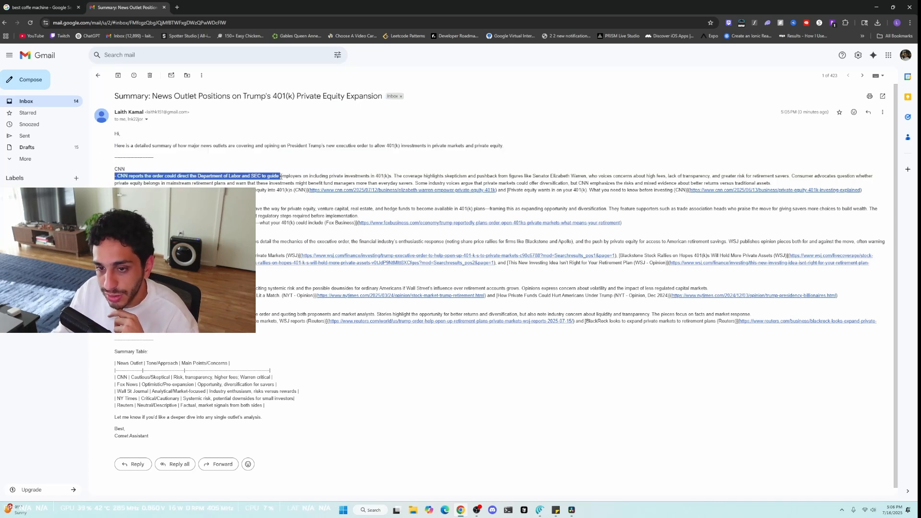
left_click(126, 169)
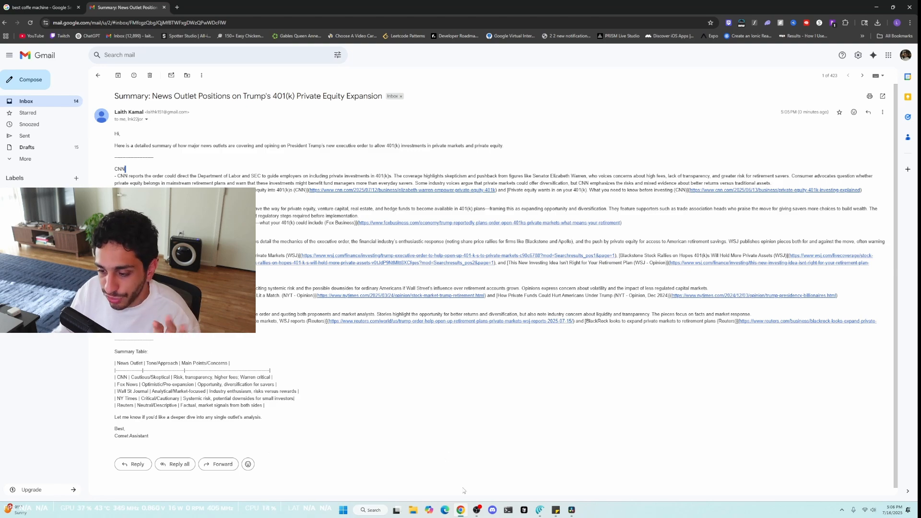